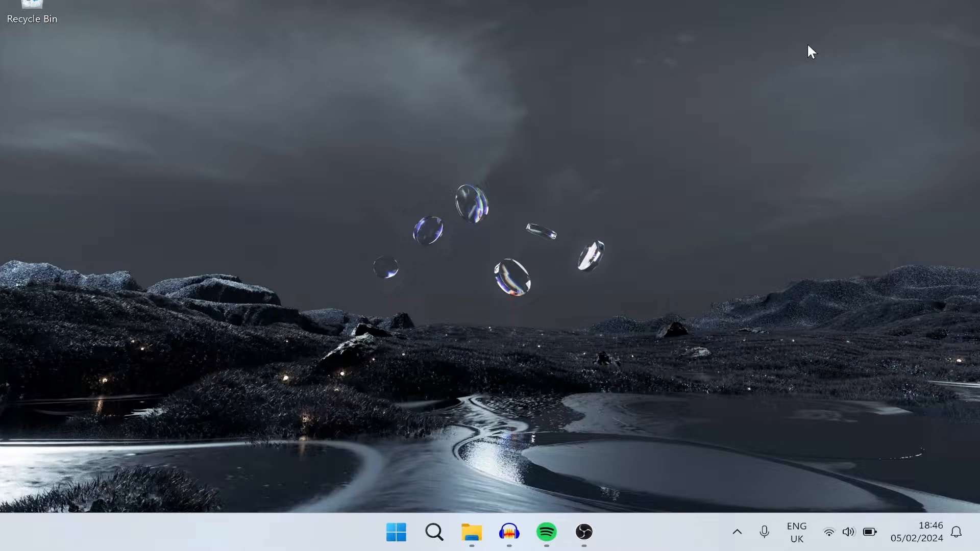
mouse_move(378, 539)
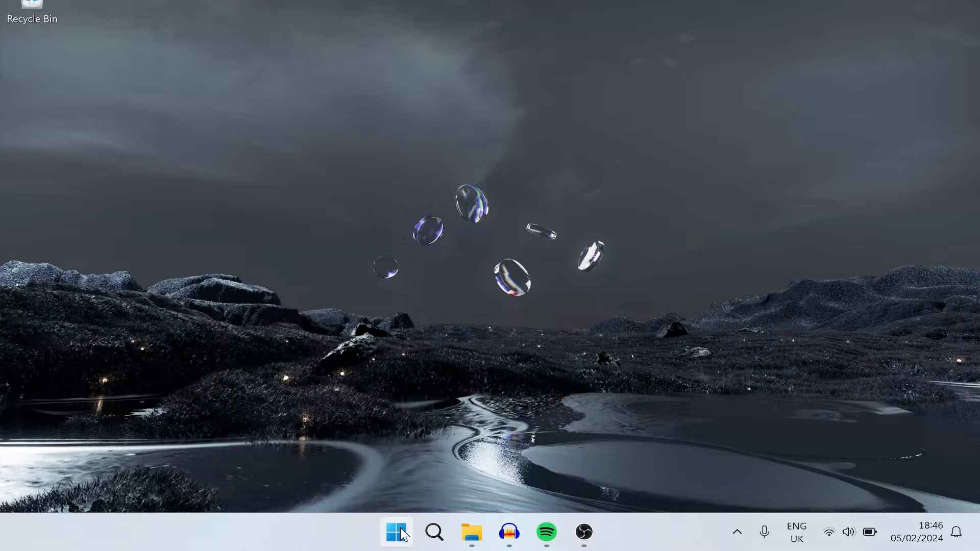
- Search 'settings' from the Start menu and launch the Settings app
click(396, 532)
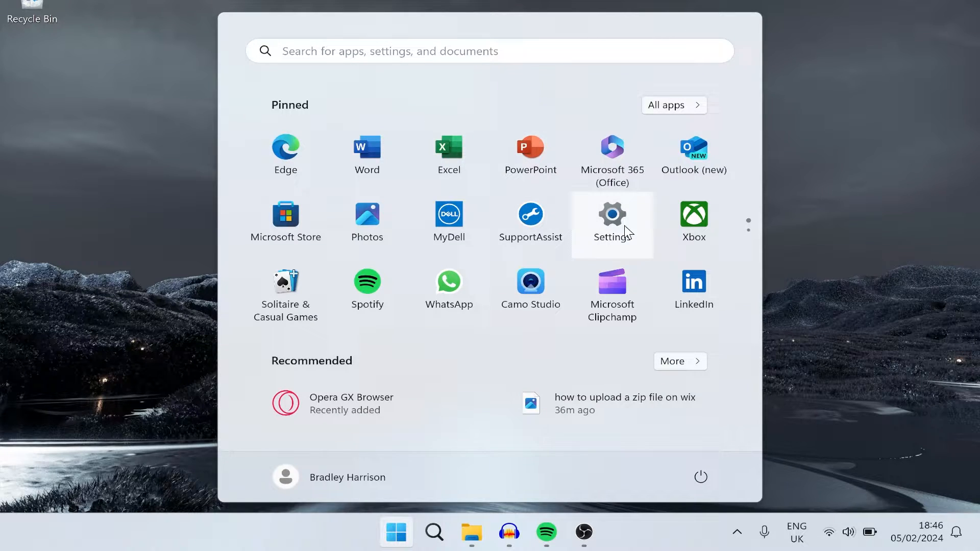
mouse_move(494, 95)
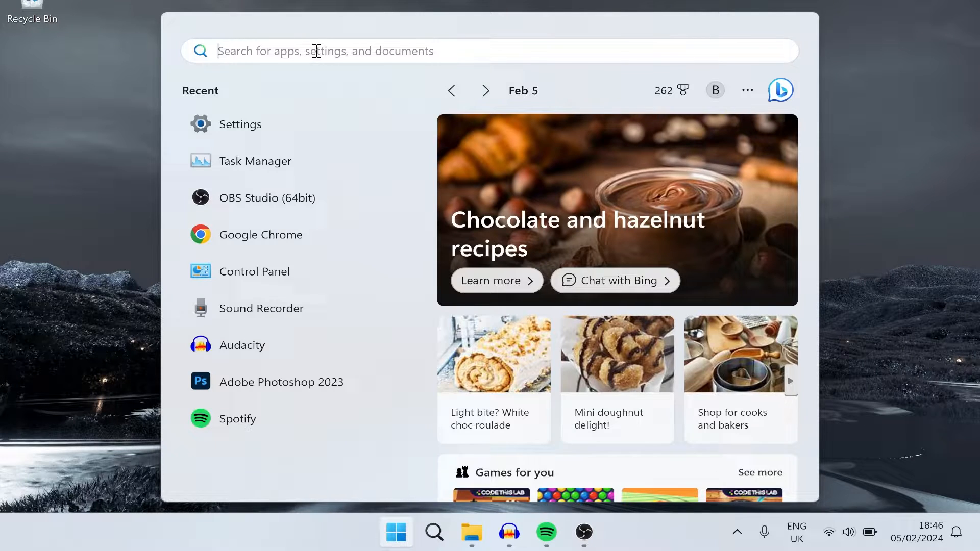
text(settings)
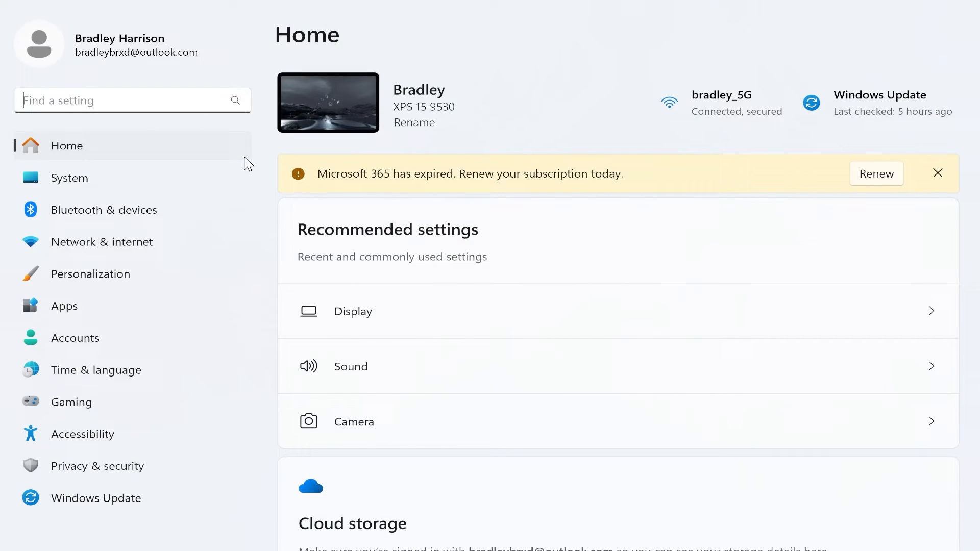
mouse_move(56, 123)
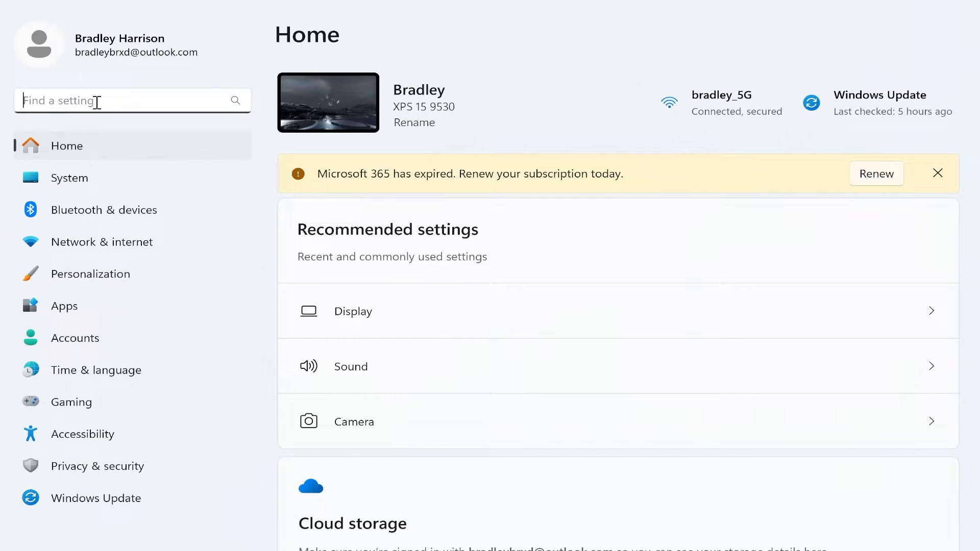
- Search Settings for 'uninstall' and go to Add or remove programs
text(uninstall)
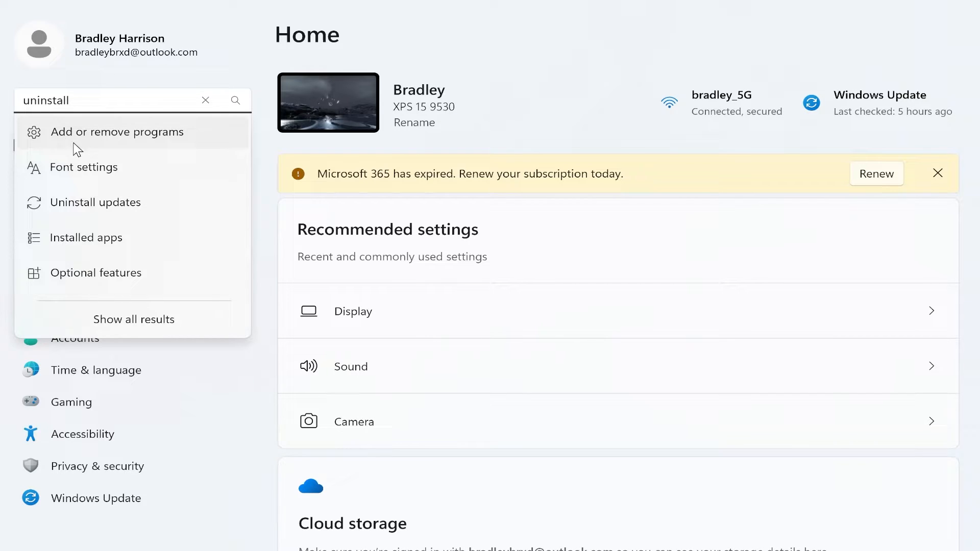
click(86, 238)
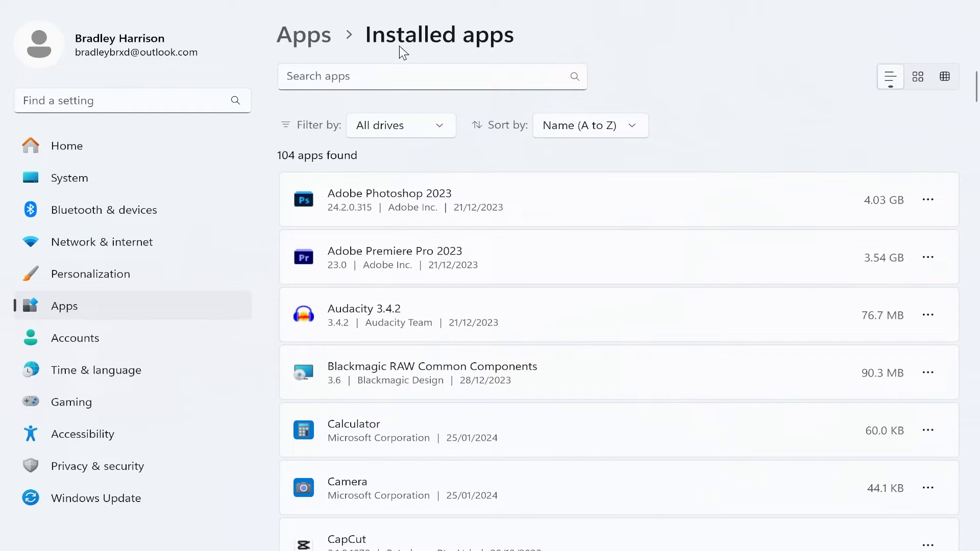
- Filter installed apps by 'opera' and confirm uninstalling Opera GX Stable
text(opera)
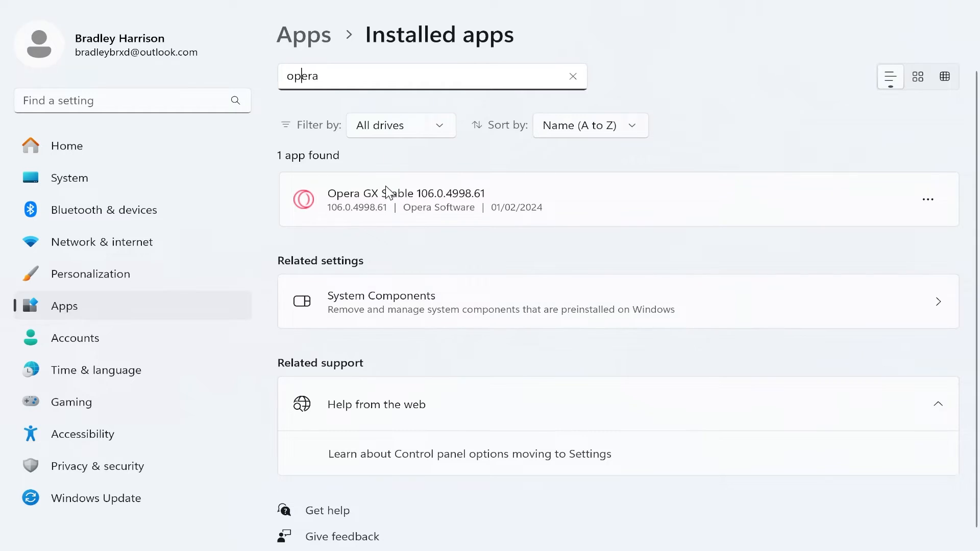
mouse_move(745, 463)
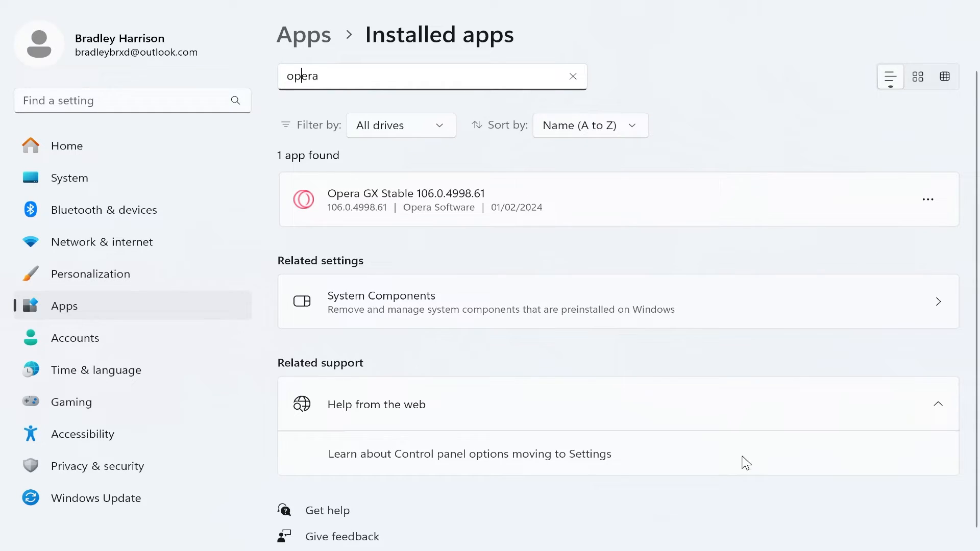
click(929, 199)
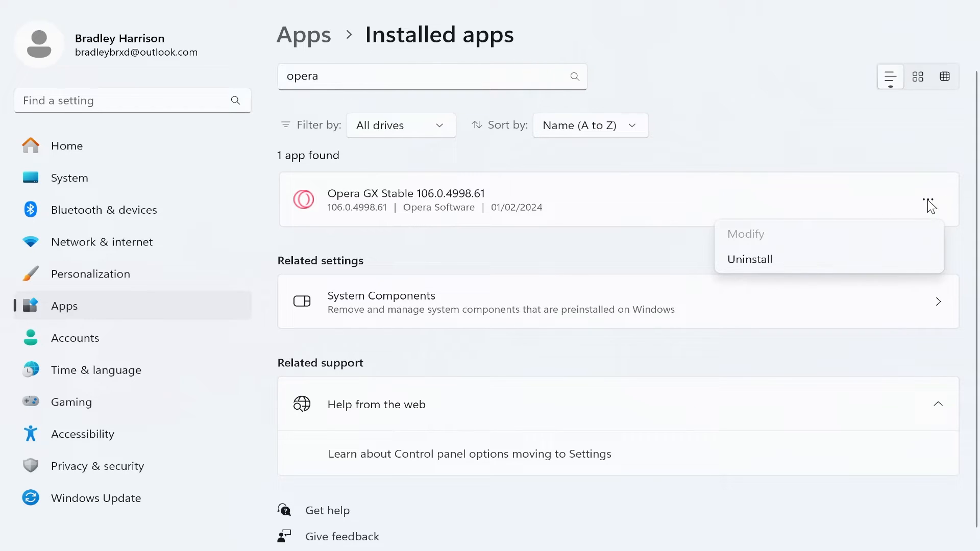
click(750, 259)
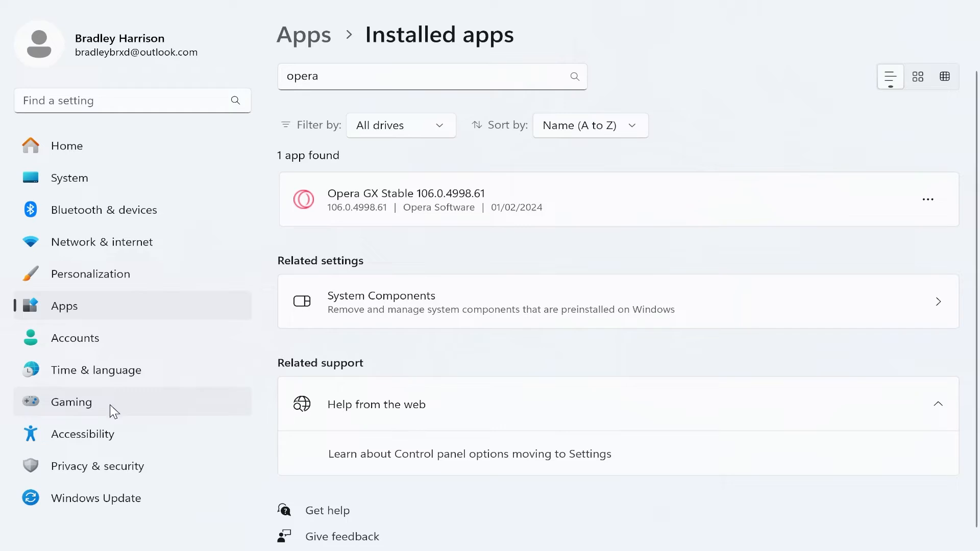
click(928, 199)
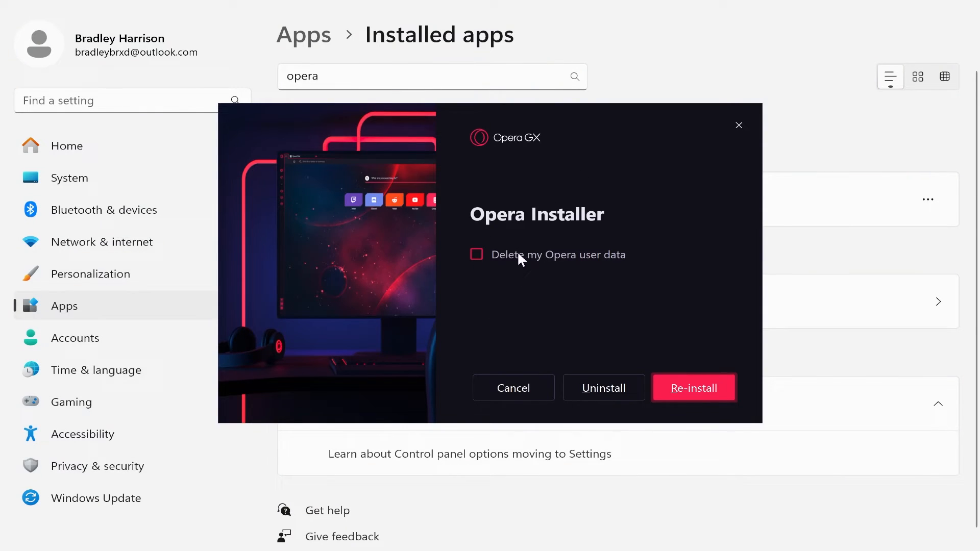
mouse_move(507, 277)
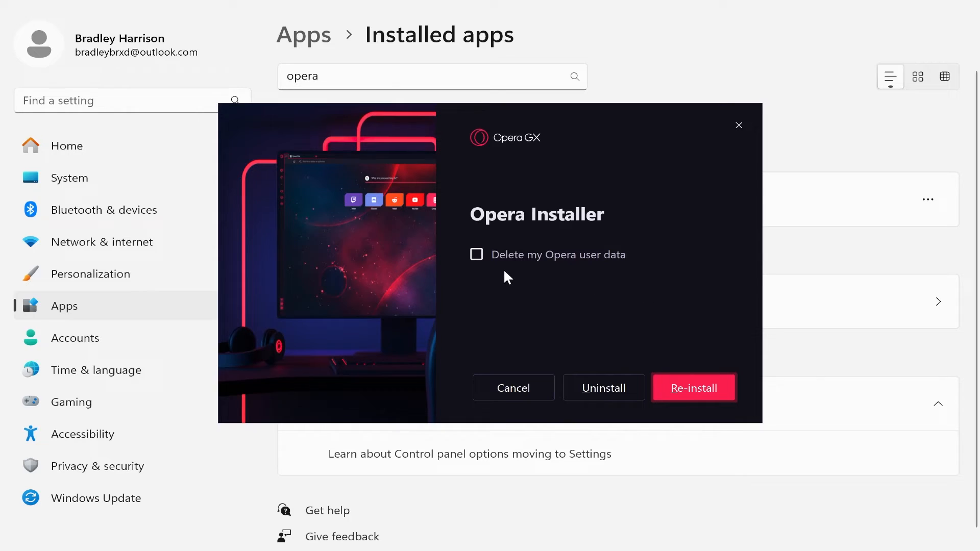
- Uninstall Opera GX with 'Delete my Opera user data' ticked, confirming the warning
click(476, 254)
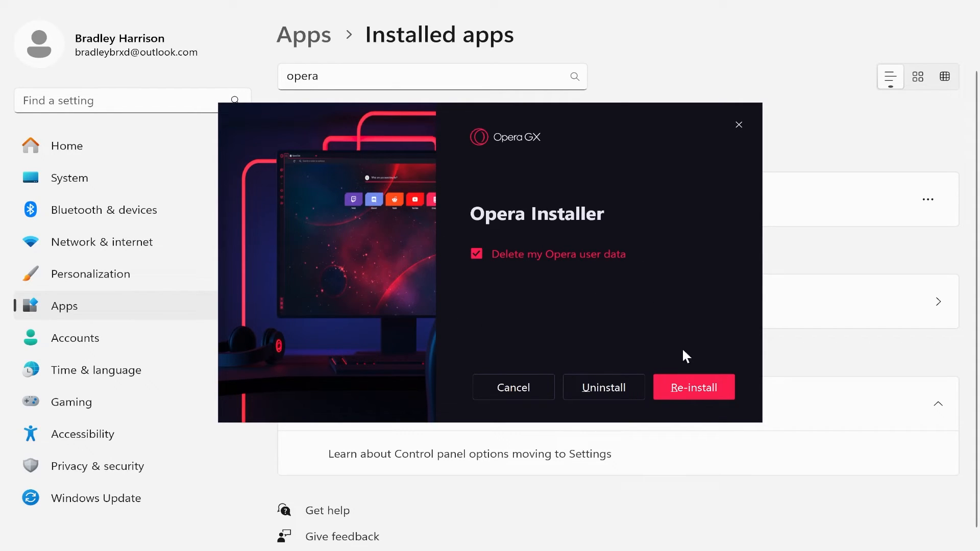
click(603, 387)
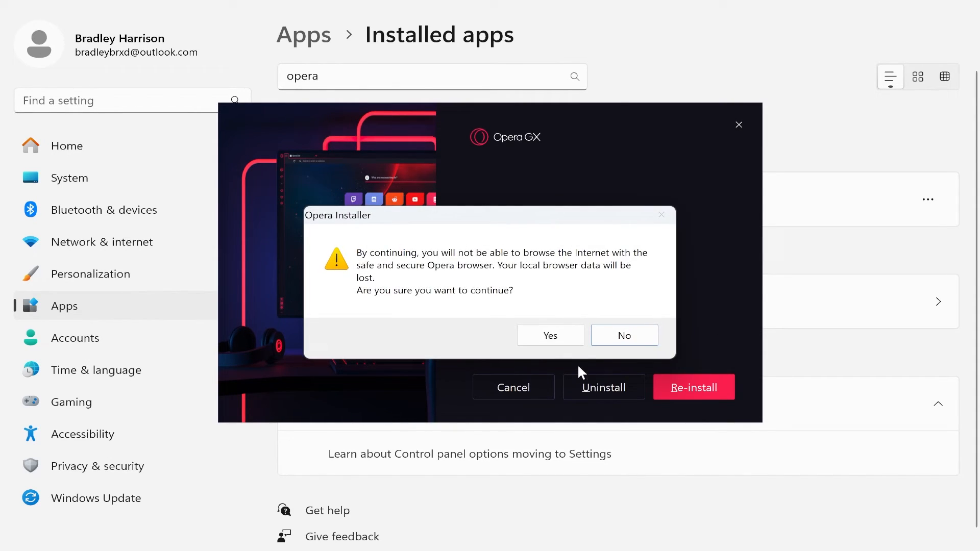
click(549, 335)
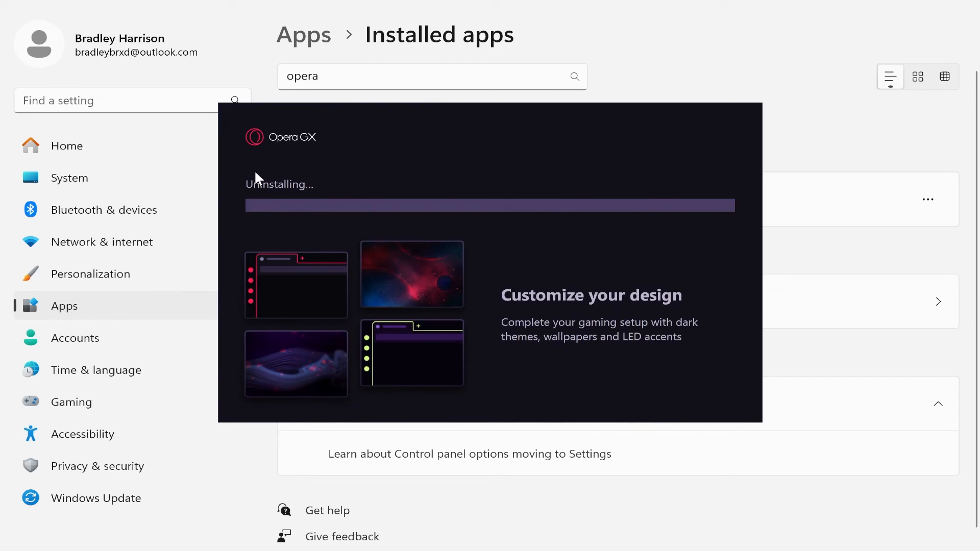